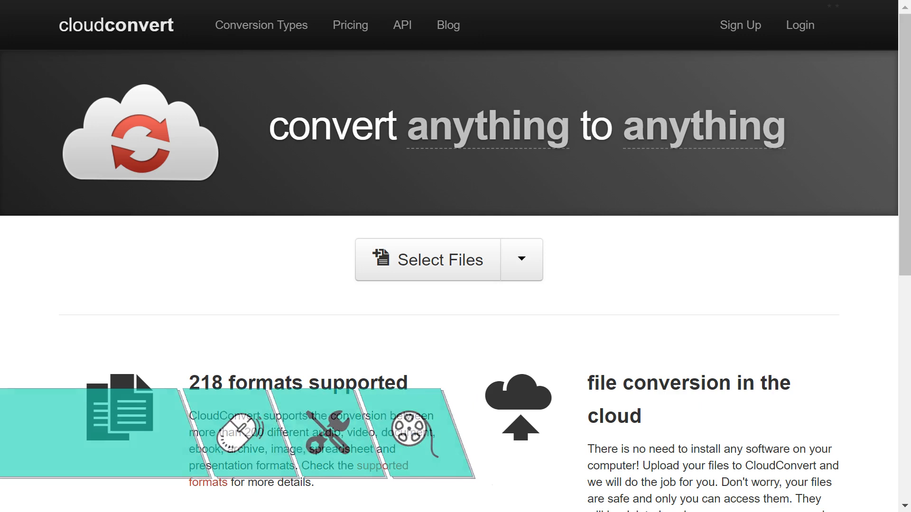
# Choose Select Files to pick Redragon_M908_Software.rar from Downloads for upload.
pyautogui.scroll(-3)
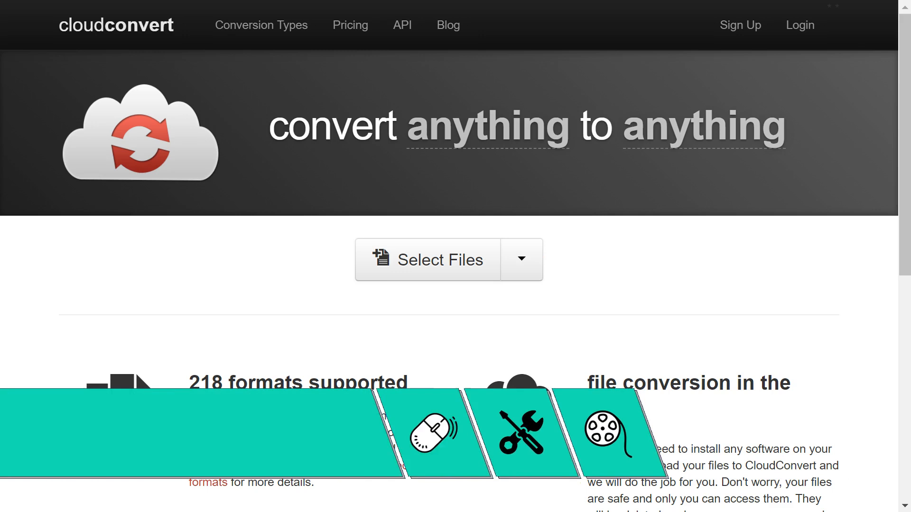
pyautogui.click(427, 259)
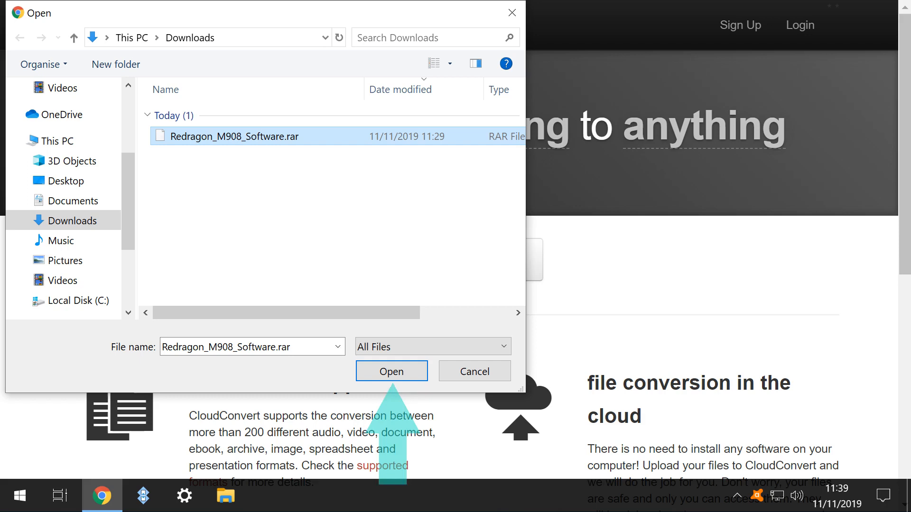
# Upload Redragon_M908_Software.rar and set its output to extract, yielding 3 files.
pyautogui.click(391, 371)
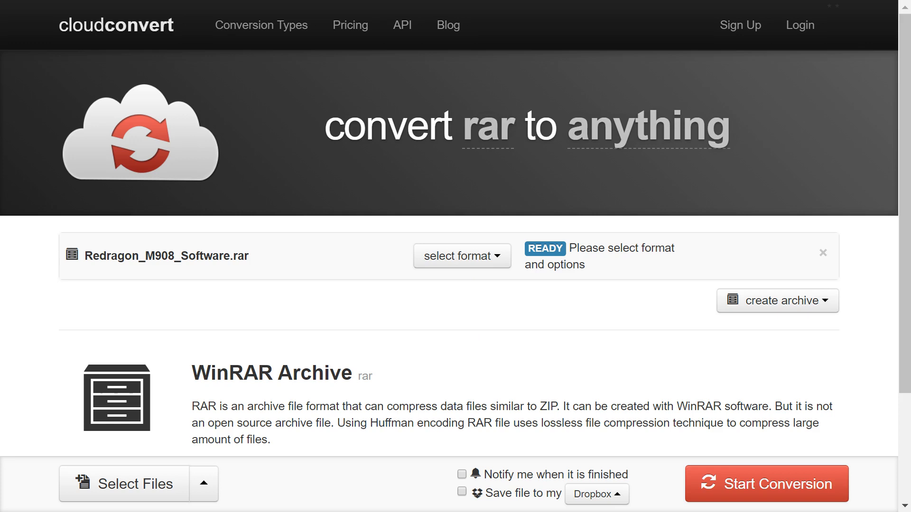
pyautogui.click(461, 256)
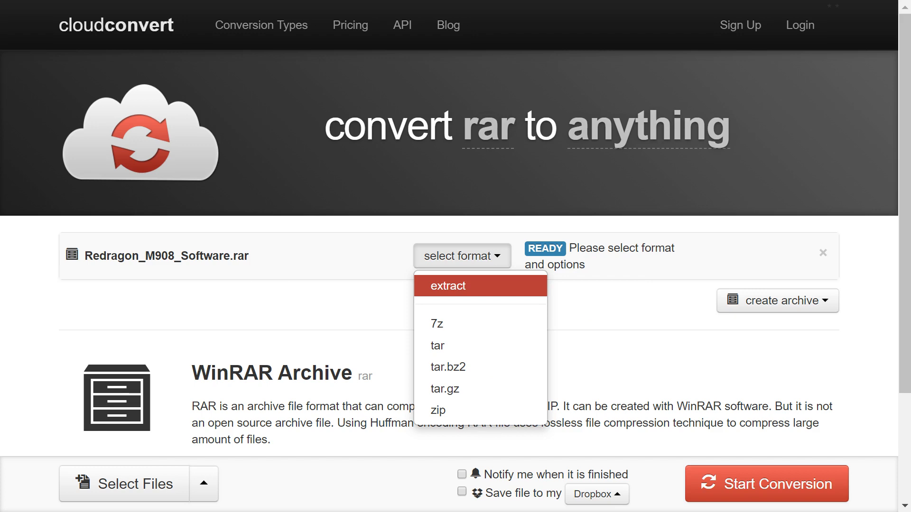
pyautogui.click(449, 286)
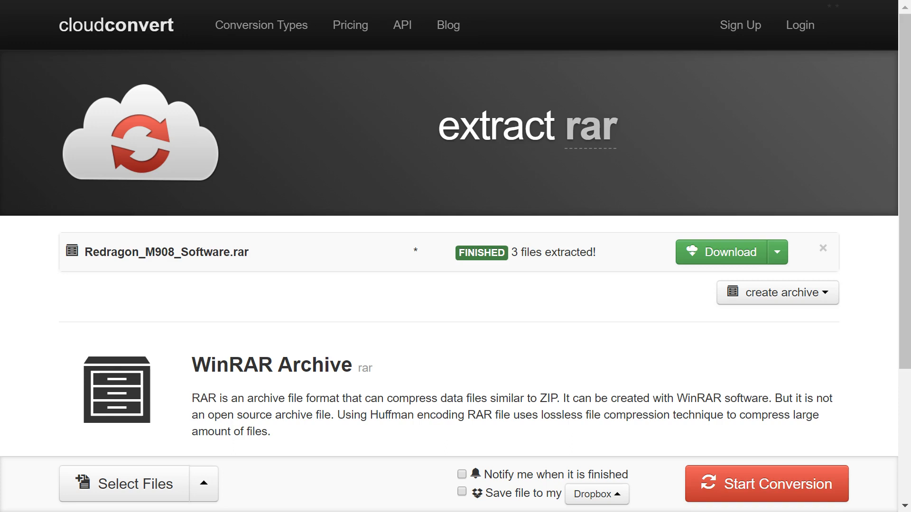
# Download the extracted files as a zip and show it in the Downloads folder.
pyautogui.click(722, 252)
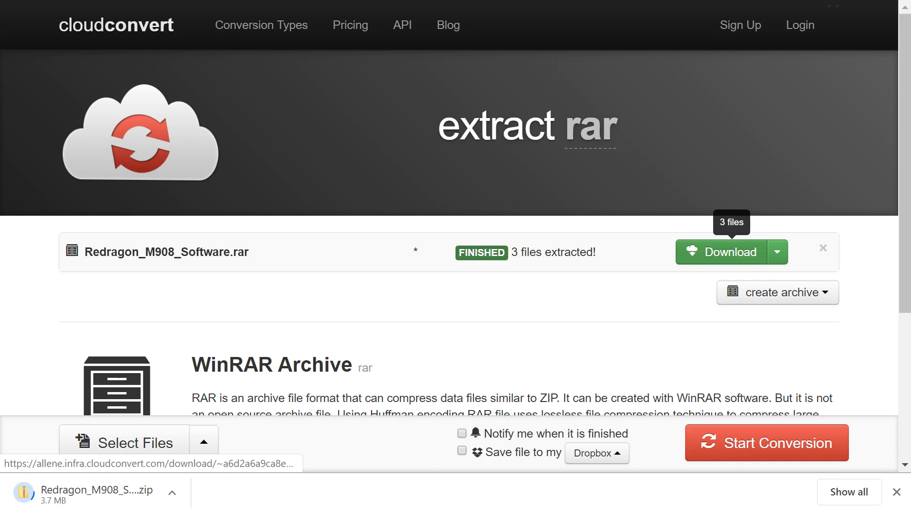
pyautogui.click(171, 494)
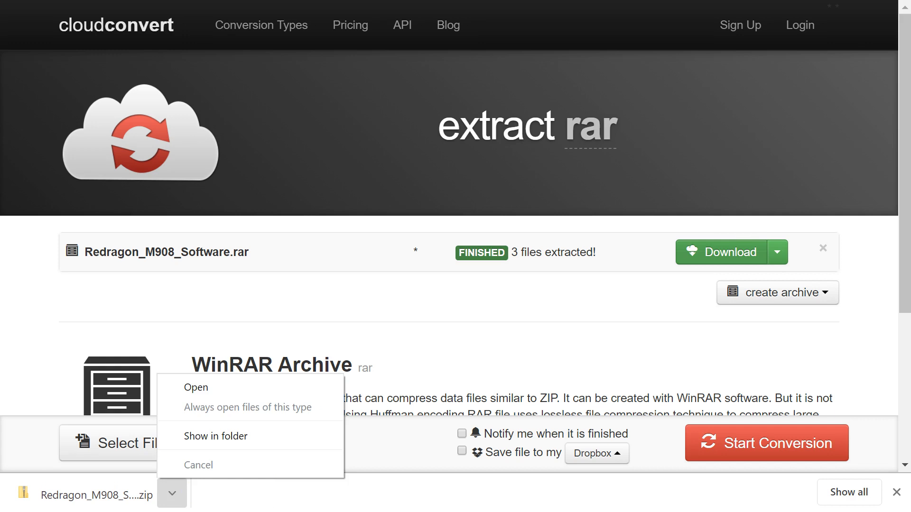
pyautogui.click(215, 436)
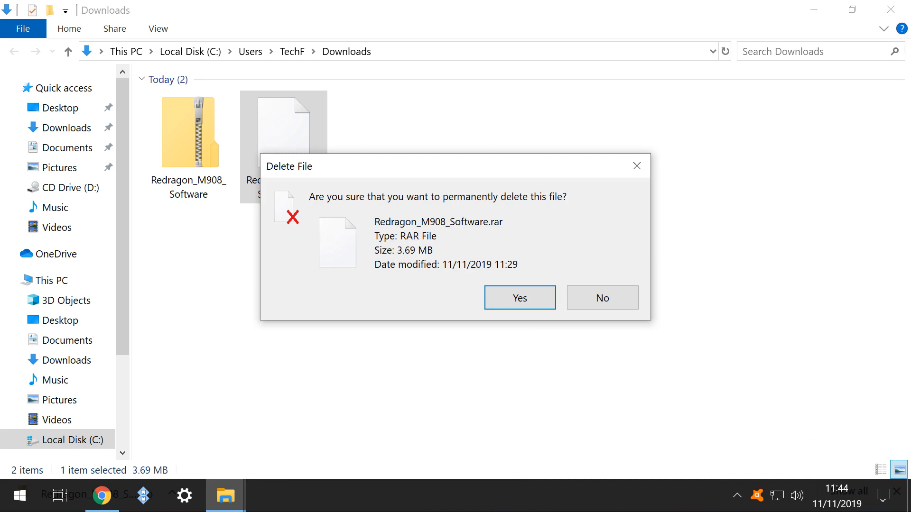
# Confirm permanently deleting the original RAR and look inside the downloaded zip.
pyautogui.click(519, 298)
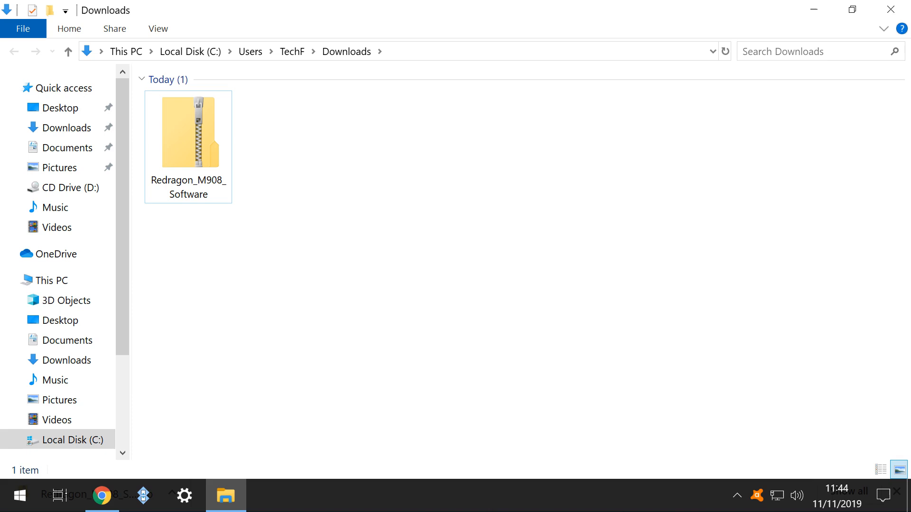
pyautogui.doubleClick(188, 132)
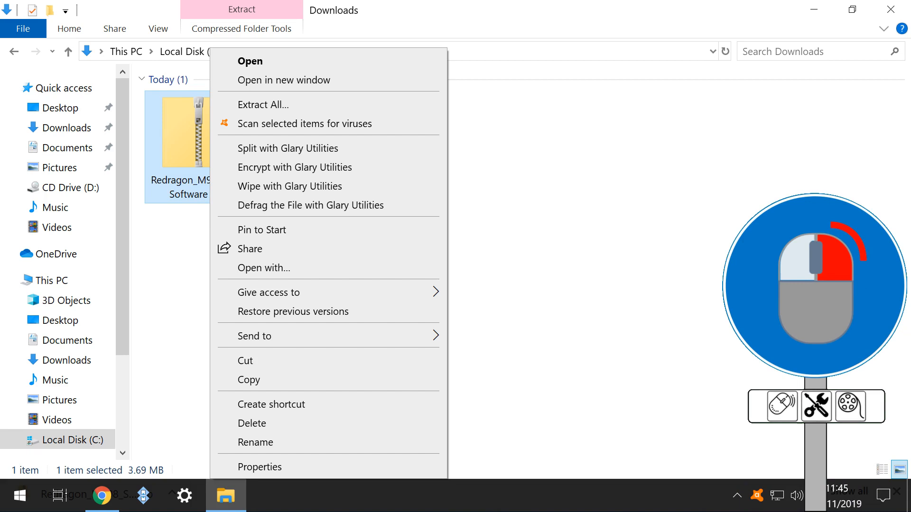
# Extract All from the zip into the suggested Redragon_M908_Software folder in Downloads.
pyautogui.click(263, 104)
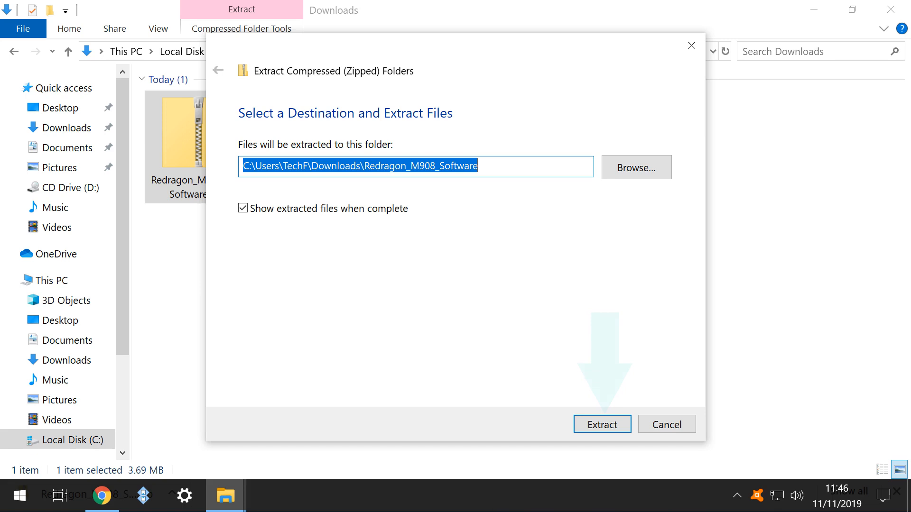
pyautogui.click(602, 424)
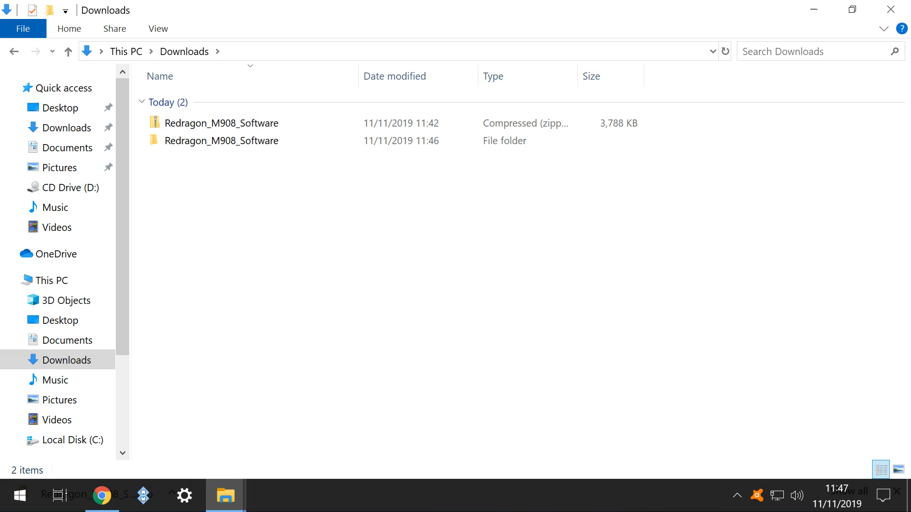
# Permanently delete the leftover Redragon_M908_Software zip from Downloads.
pyautogui.rightClick(222, 122)
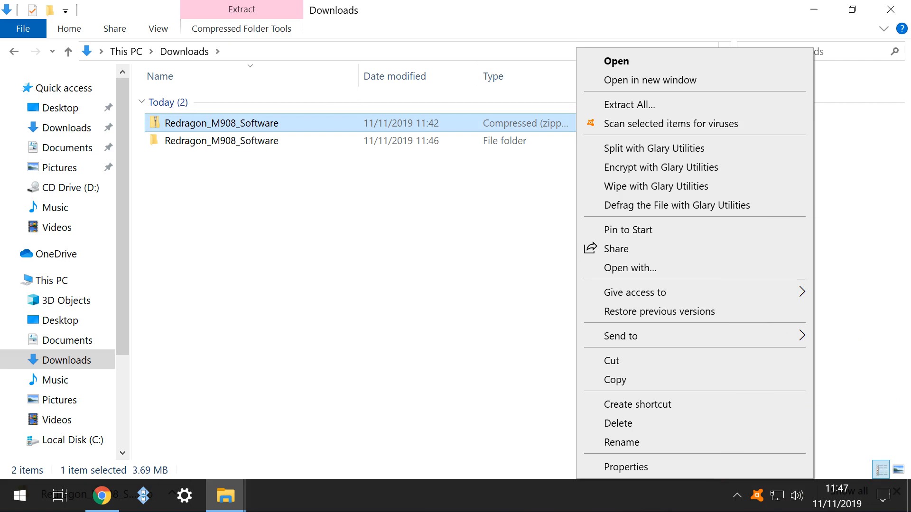
pyautogui.click(617, 423)
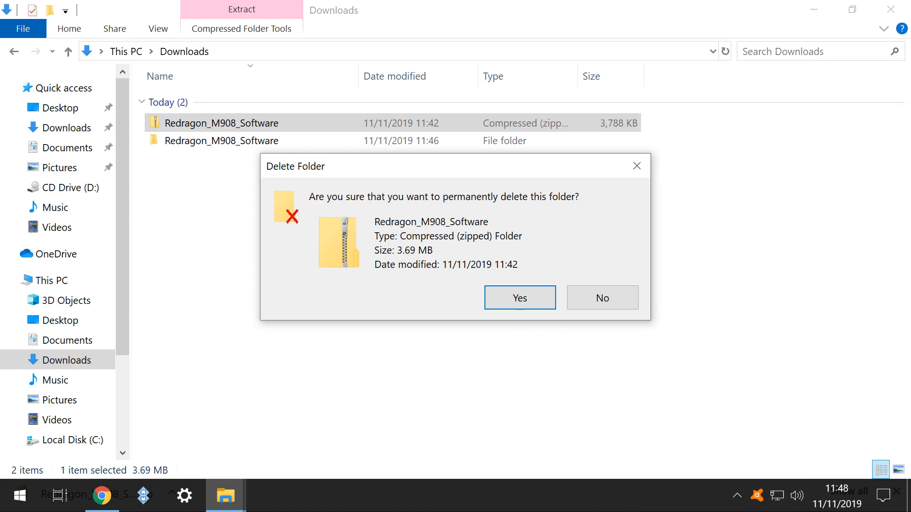
pyautogui.click(519, 298)
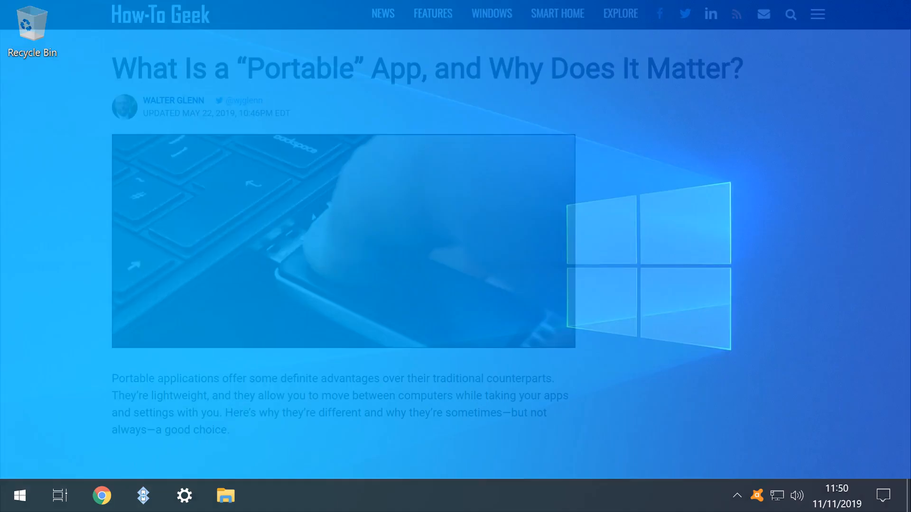
# Download the 7-Zip Portable installer from PortableApps.com.
pyautogui.scroll(-3)
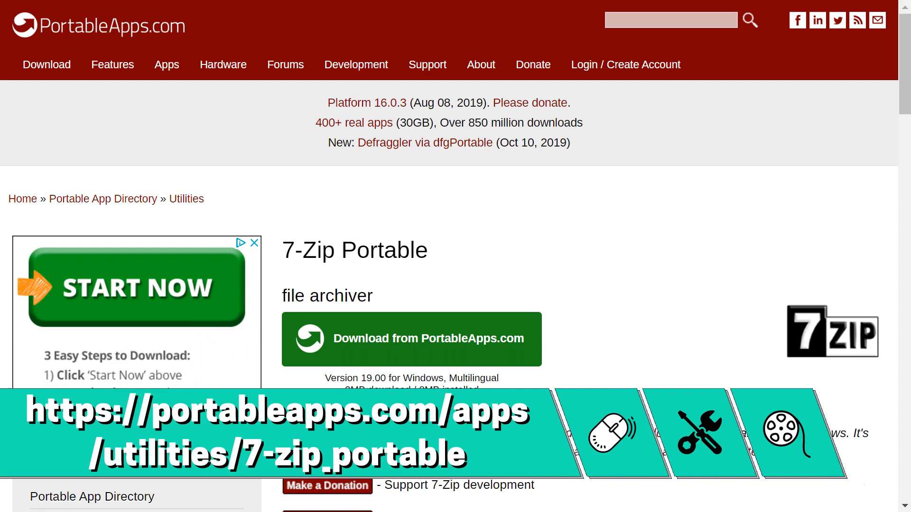
pyautogui.scroll(-3)
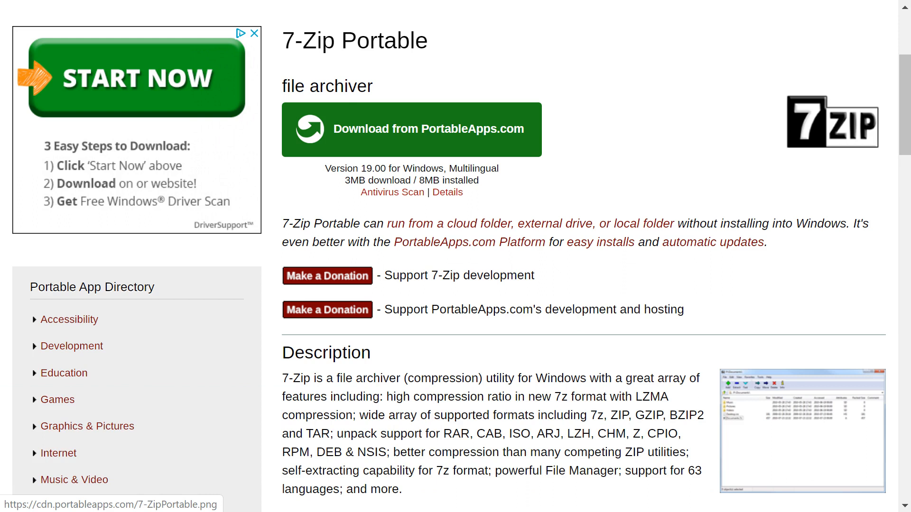
pyautogui.click(411, 129)
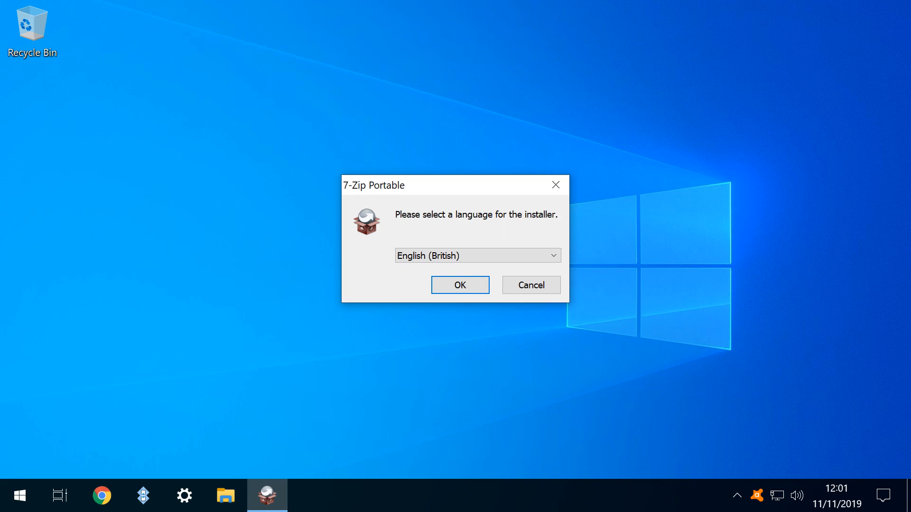
# Install 7-Zip Portable in English (British) to the Downloads 7-ZipPortable folder and launch it.
pyautogui.click(460, 285)
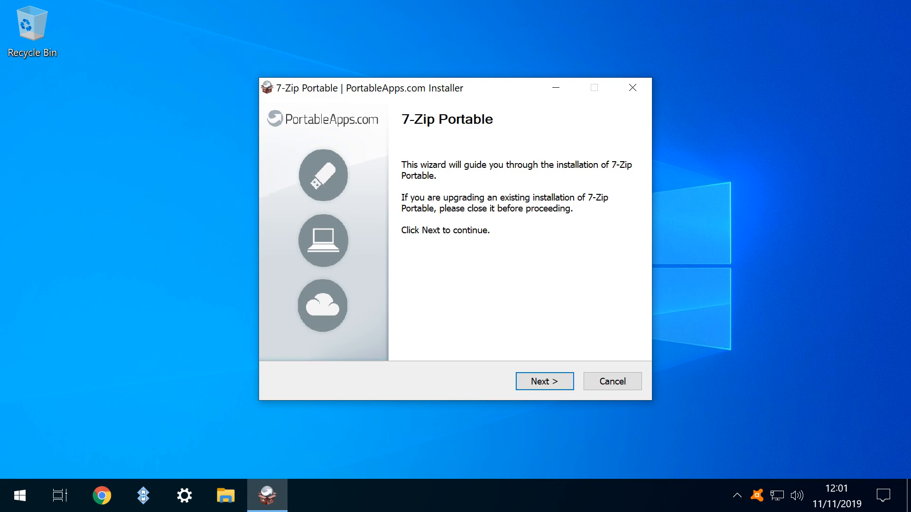
pyautogui.click(543, 381)
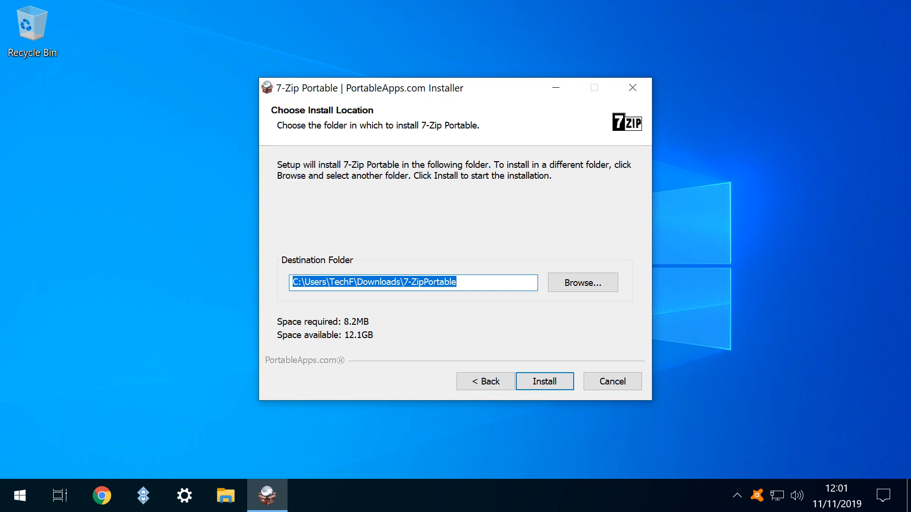
pyautogui.click(544, 381)
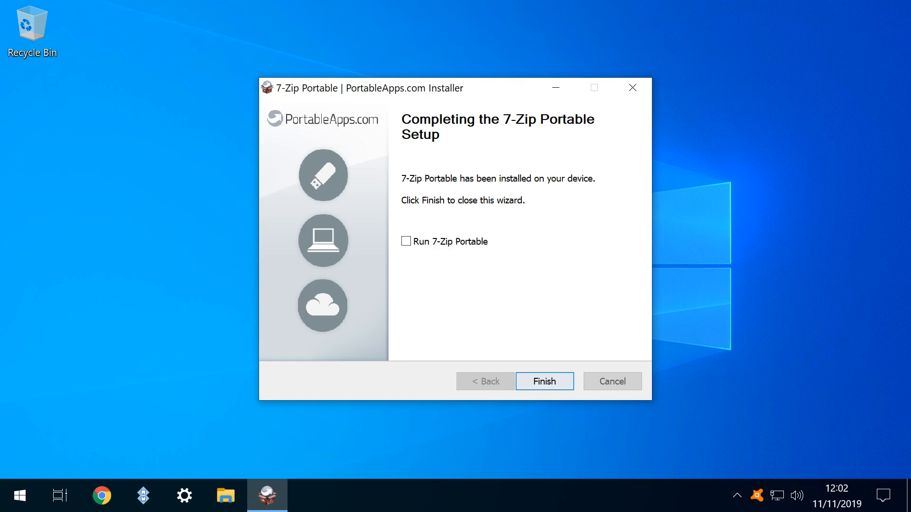
pyautogui.click(406, 241)
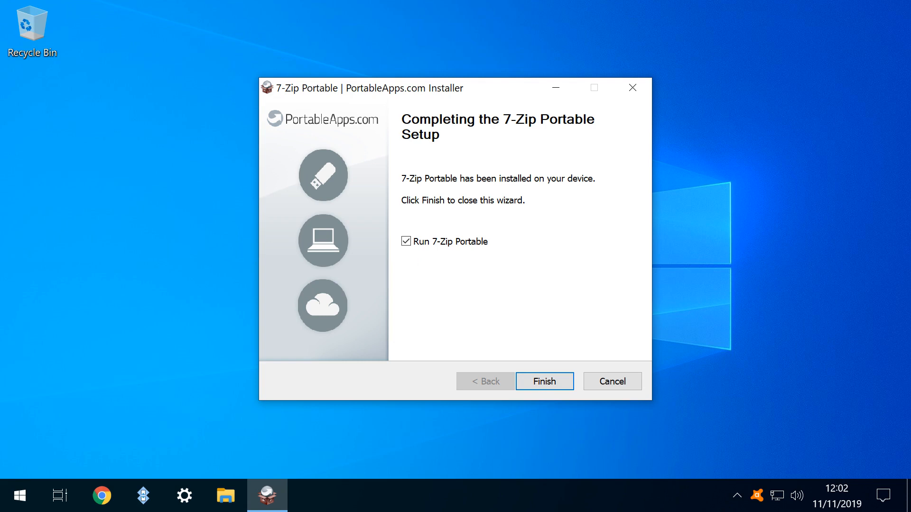
pyautogui.click(544, 381)
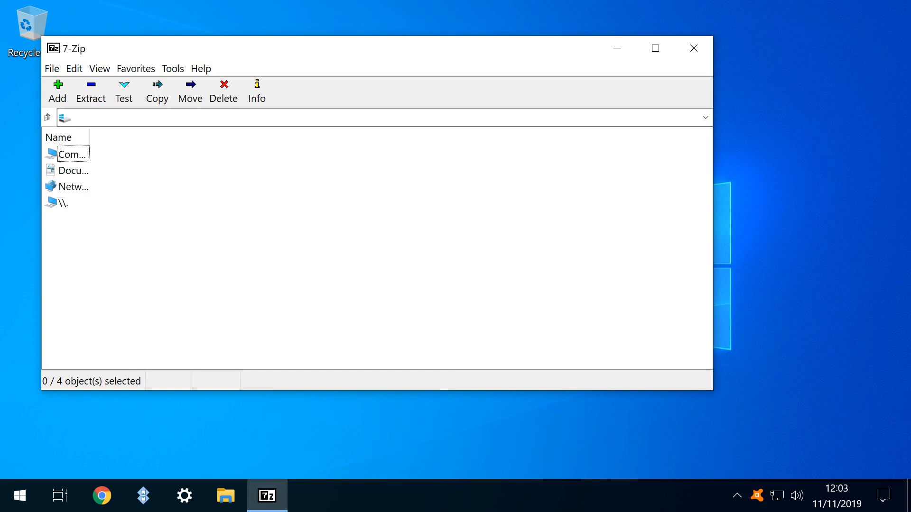
# Browse from Computer through C:, Users and TechF to the Downloads folder.
pyautogui.click(71, 154)
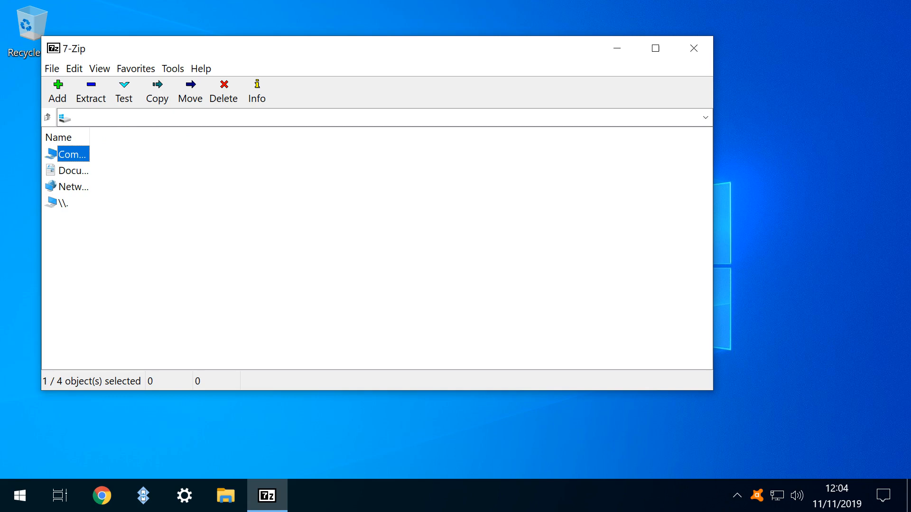
pyautogui.doubleClick(72, 154)
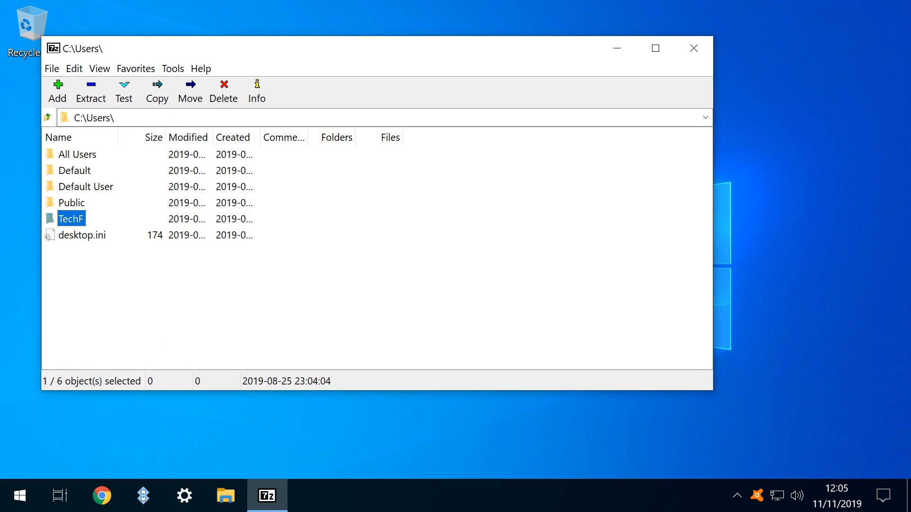
pyautogui.doubleClick(72, 218)
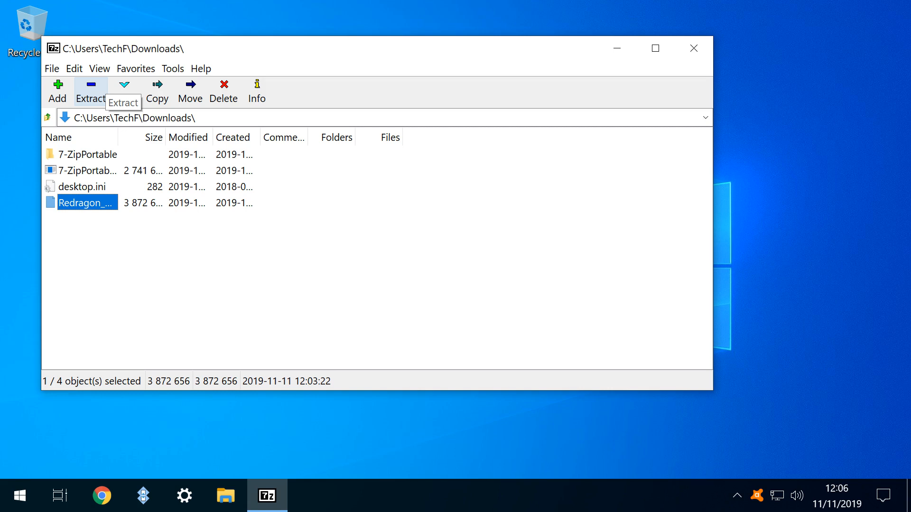
# Extract Redragon_M908_Software.rar into a Redragon_M908_Software folder in Downloads.
pyautogui.click(90, 90)
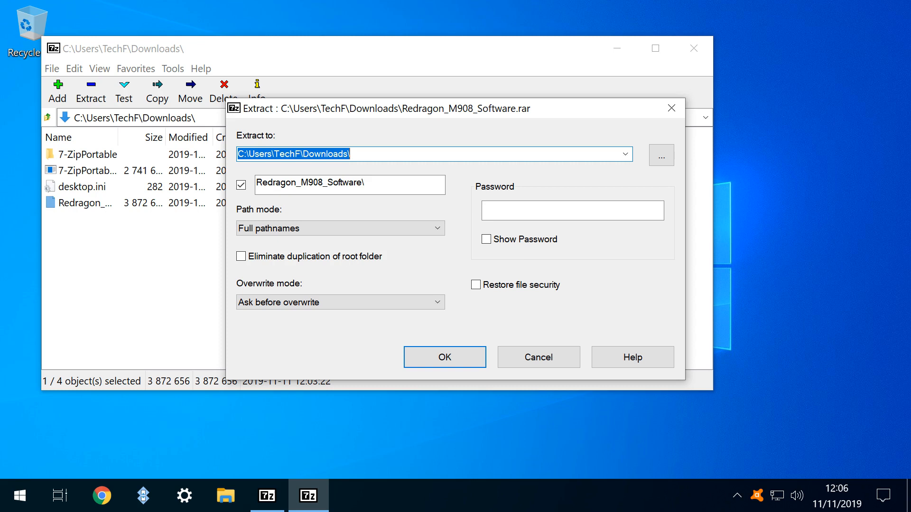
pyautogui.click(444, 357)
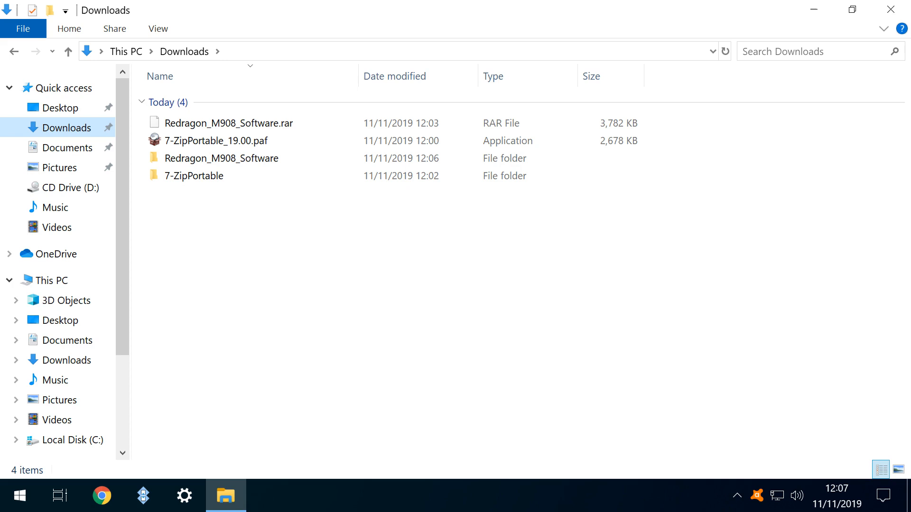
# Permanently delete the 7-ZipPortable_19.00.paf installer from Downloads, confirming the Delete File prompt.
pyautogui.doubleClick(222, 158)
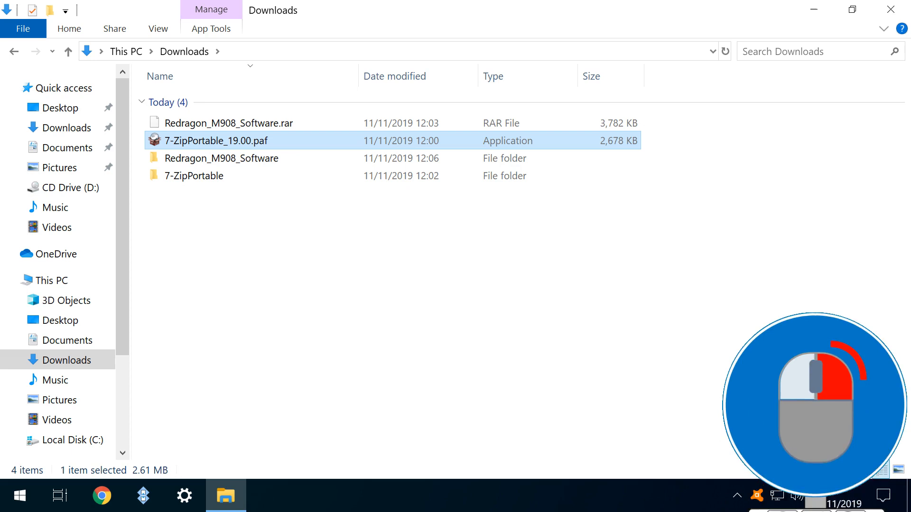
pyautogui.press('Delete')
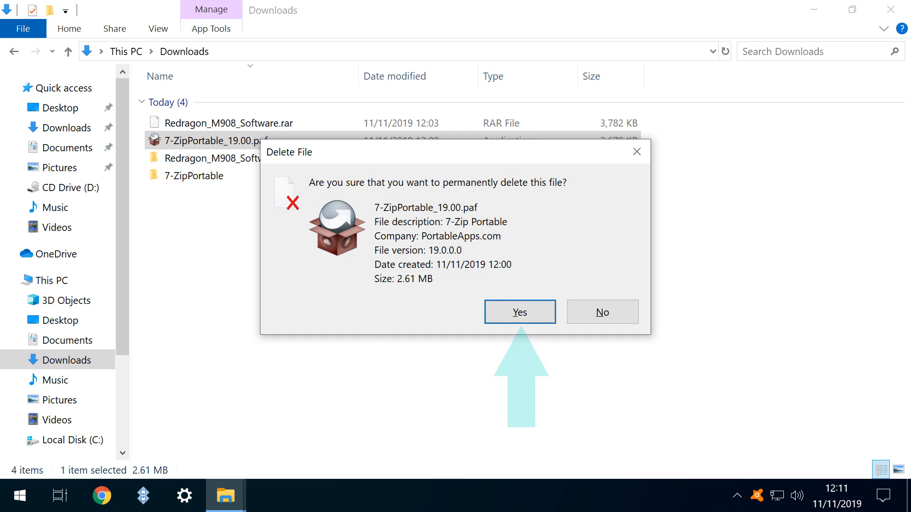
pyautogui.click(520, 312)
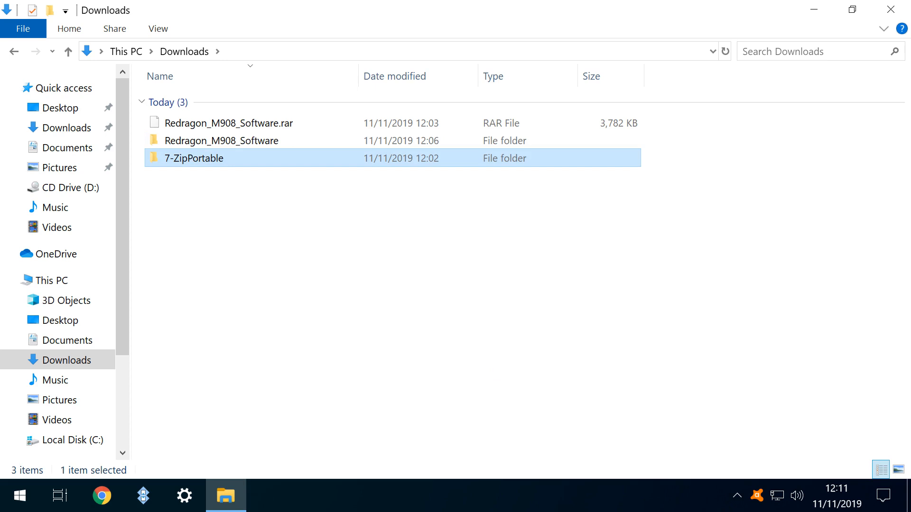
pyautogui.doubleClick(201, 158)
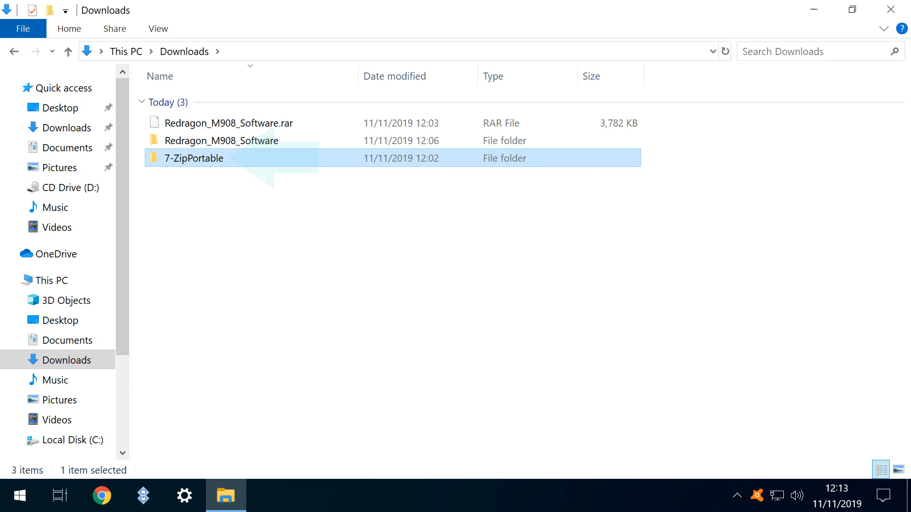
# Delete the 7-ZipPortable folder from Downloads via its context menu.
pyautogui.rightClick(198, 158)
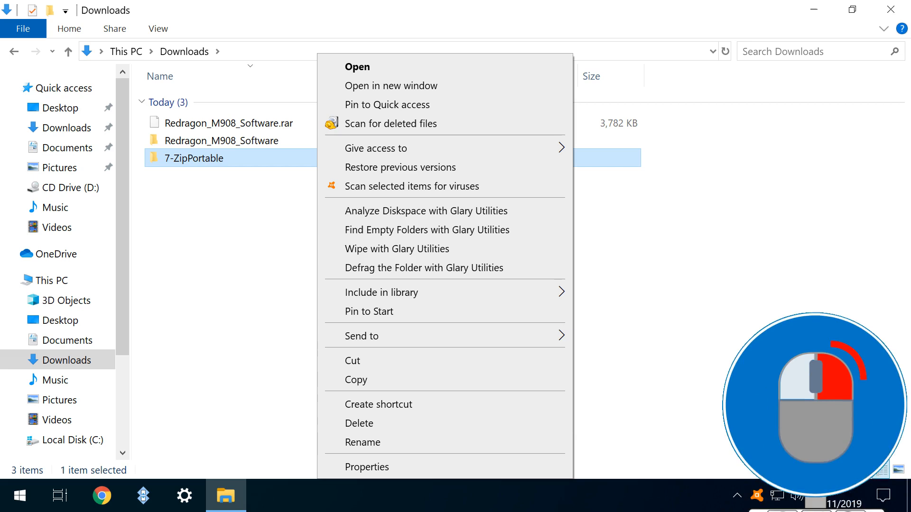
pyautogui.click(359, 422)
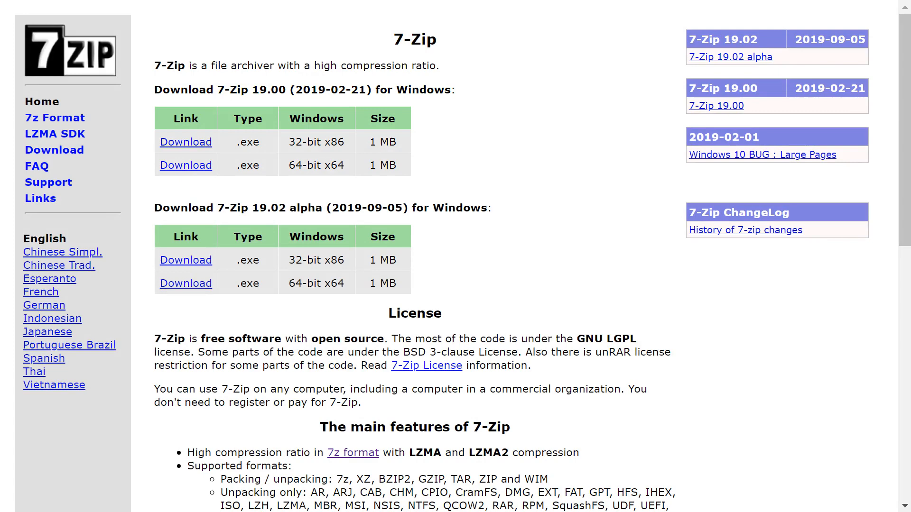
# Download the 64-bit 7-Zip 19.00 installer and allow it to run through User Account Control.
pyautogui.click(185, 165)
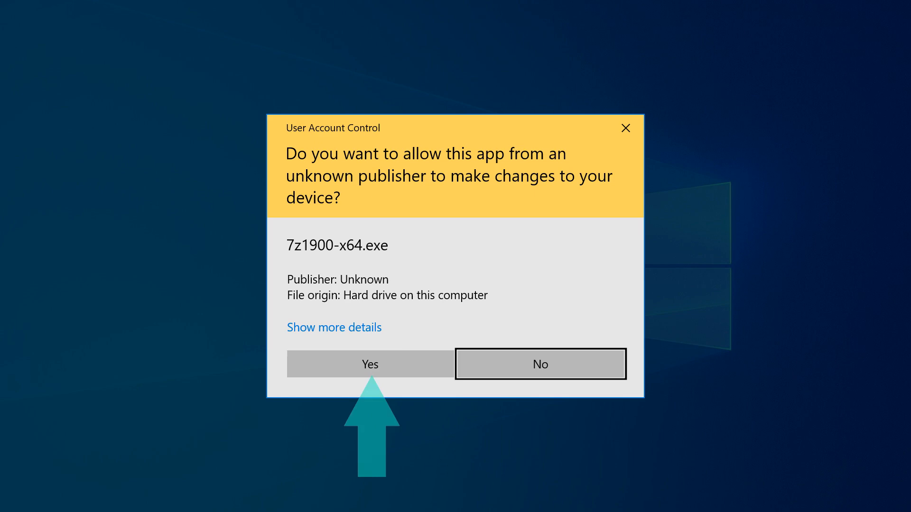
pyautogui.click(370, 364)
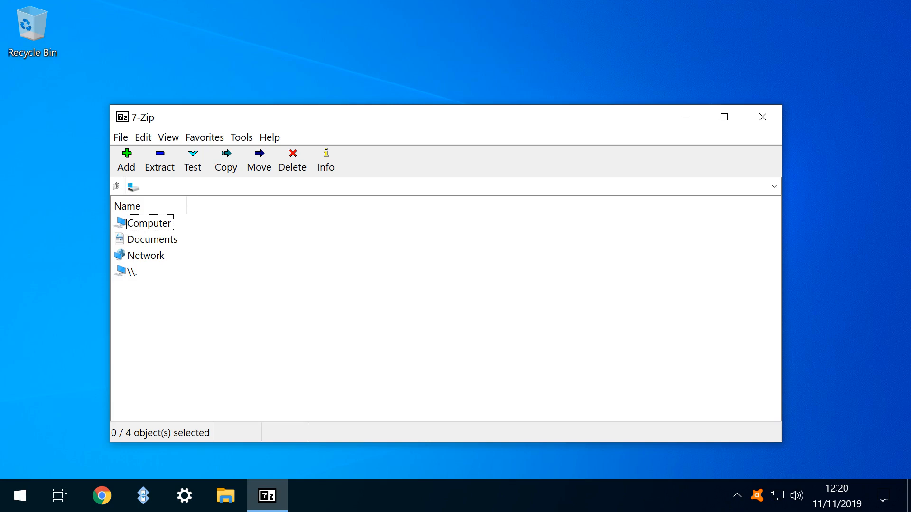
# Extract the Redragon RAR into Downloads with 7-Zip's Extract Here, then check installed apps for 7-Zip 19.00.
pyautogui.click(762, 116)
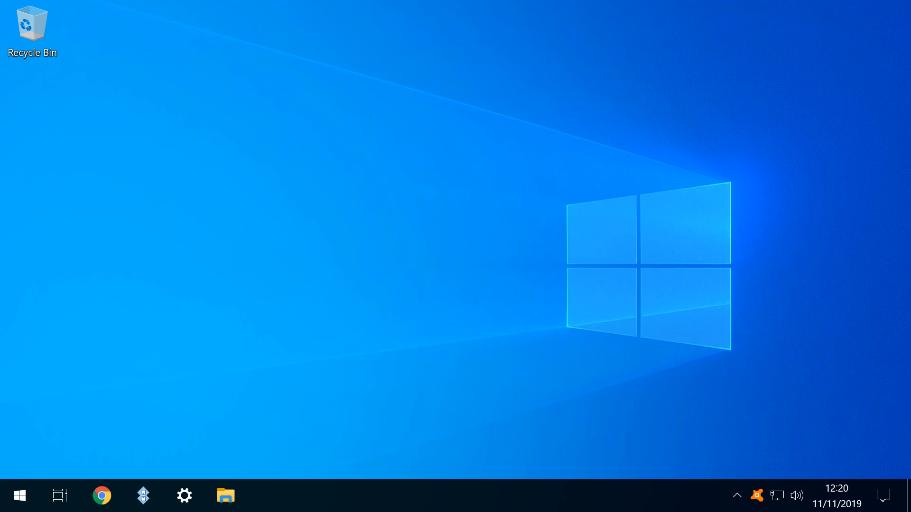
pyautogui.click(225, 496)
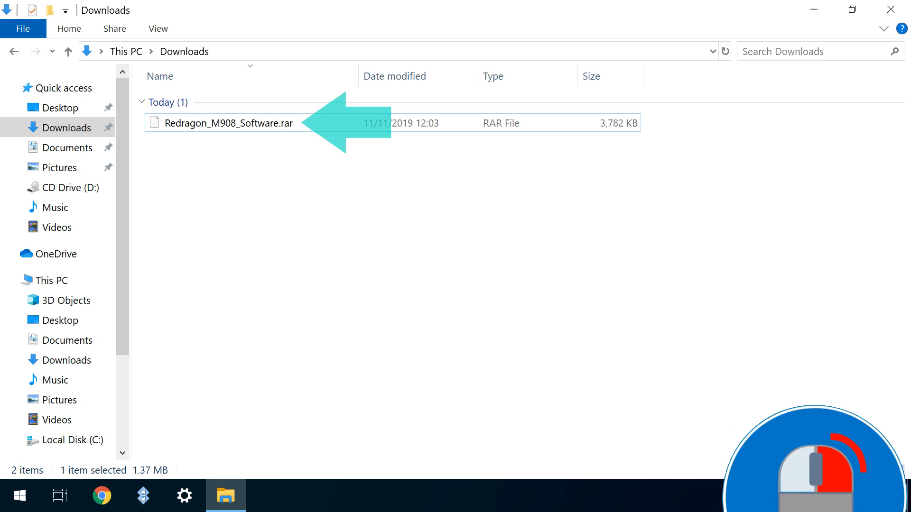
pyautogui.rightClick(227, 123)
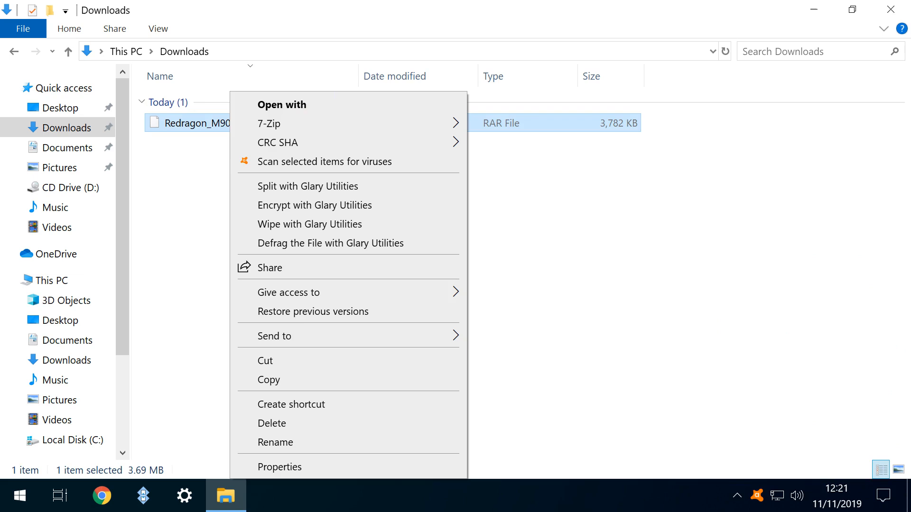
pyautogui.moveTo(268, 123)
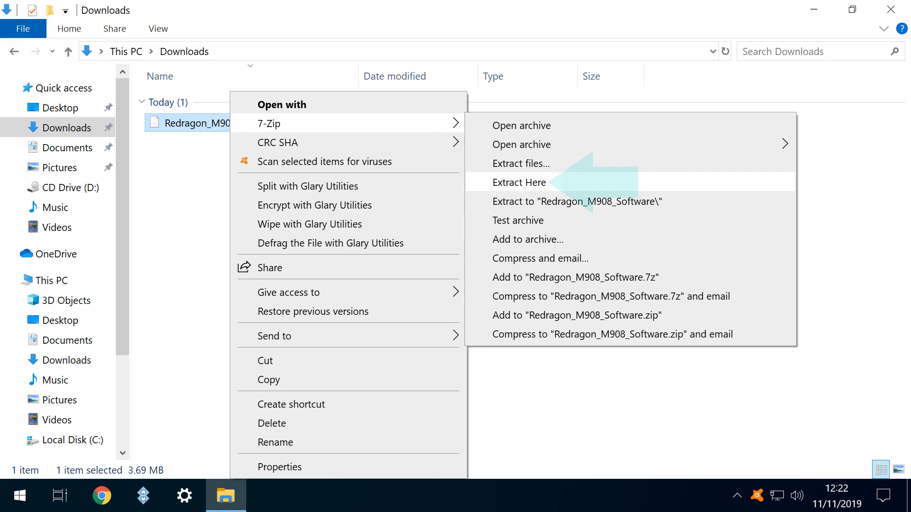
pyautogui.click(521, 182)
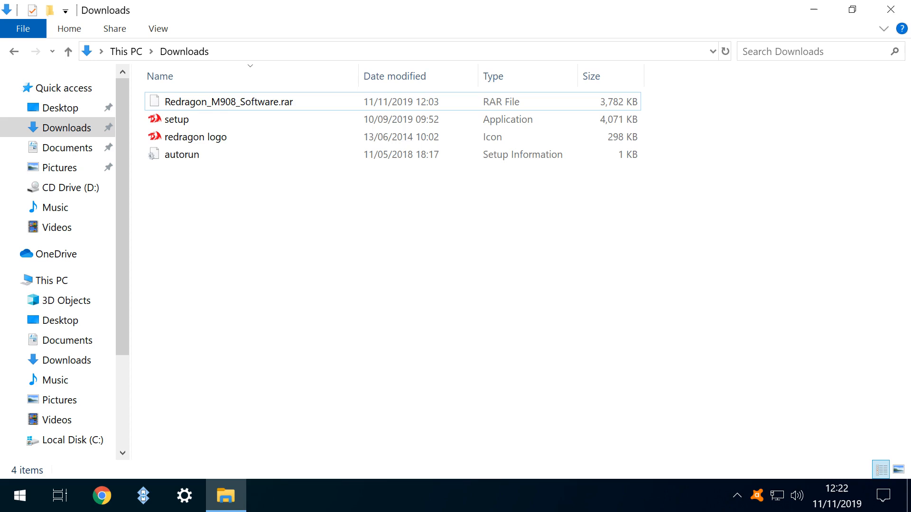
pyautogui.click(184, 495)
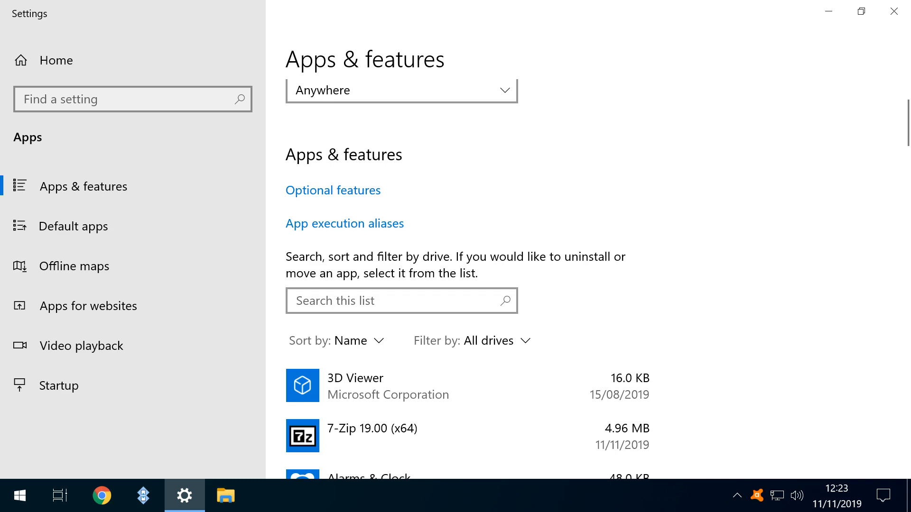